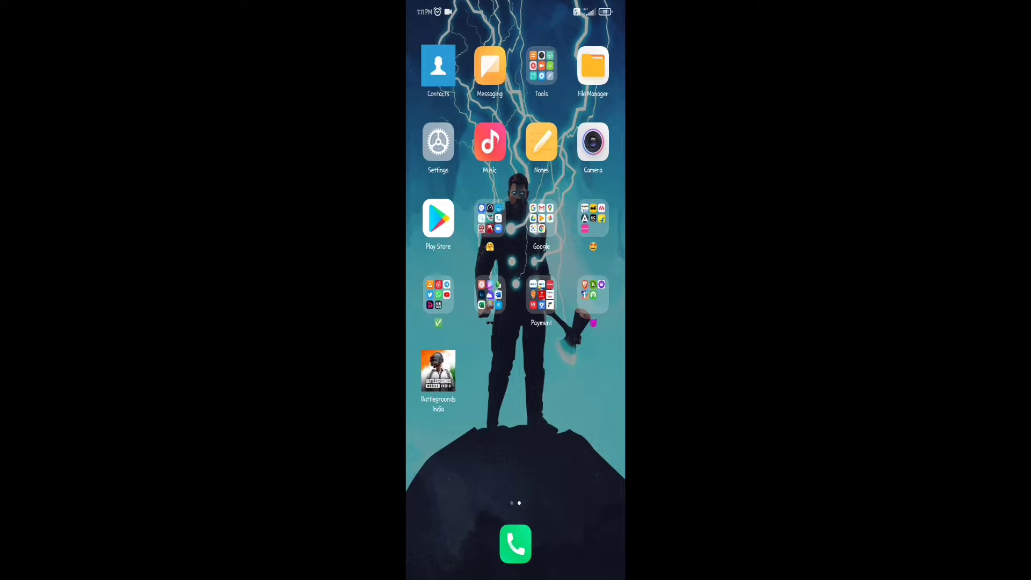
Open Settings from the home screen and scroll down to the Apps section
left_click(438, 141)
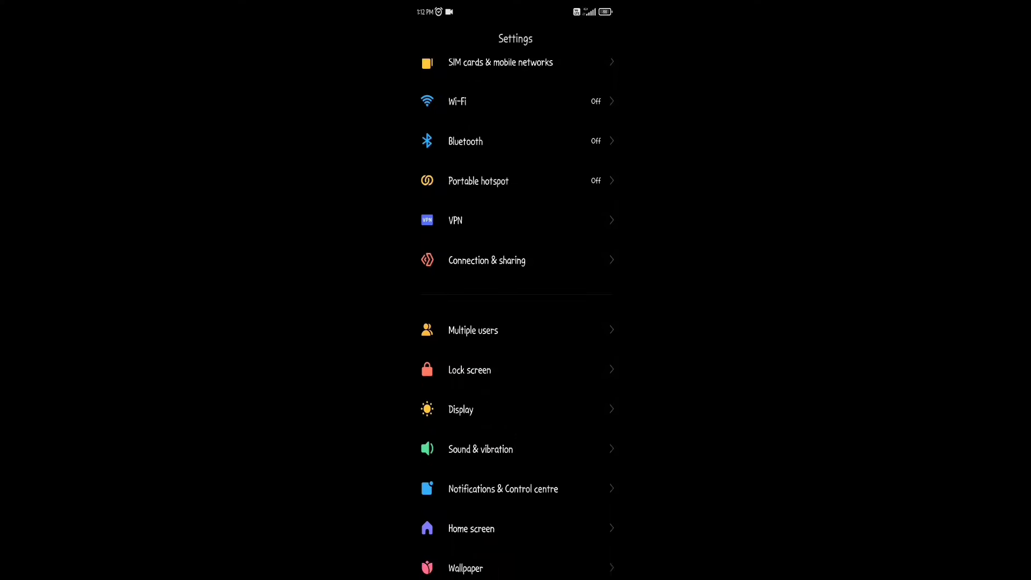
scroll("down", 3)
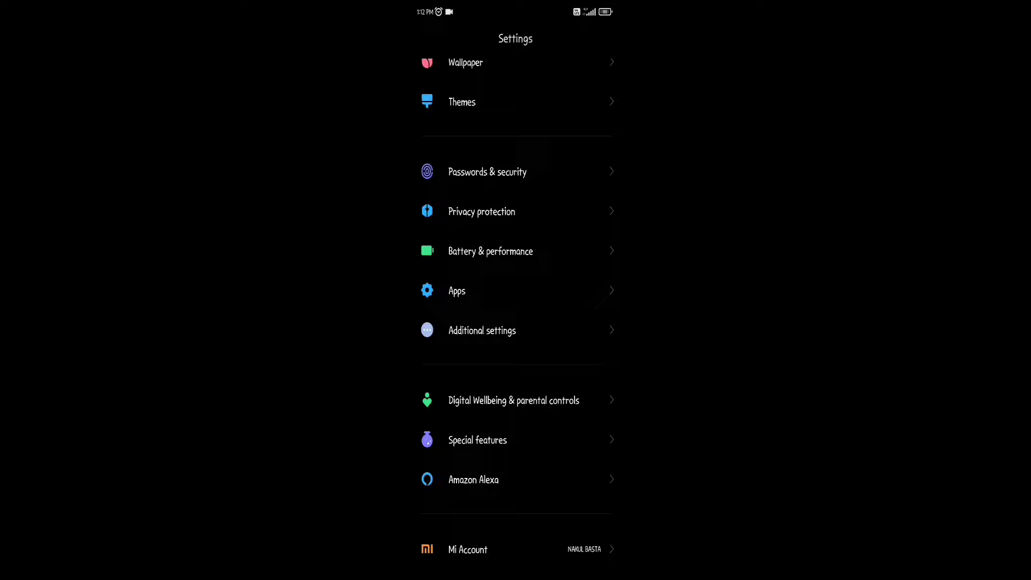
scroll("down", 3)
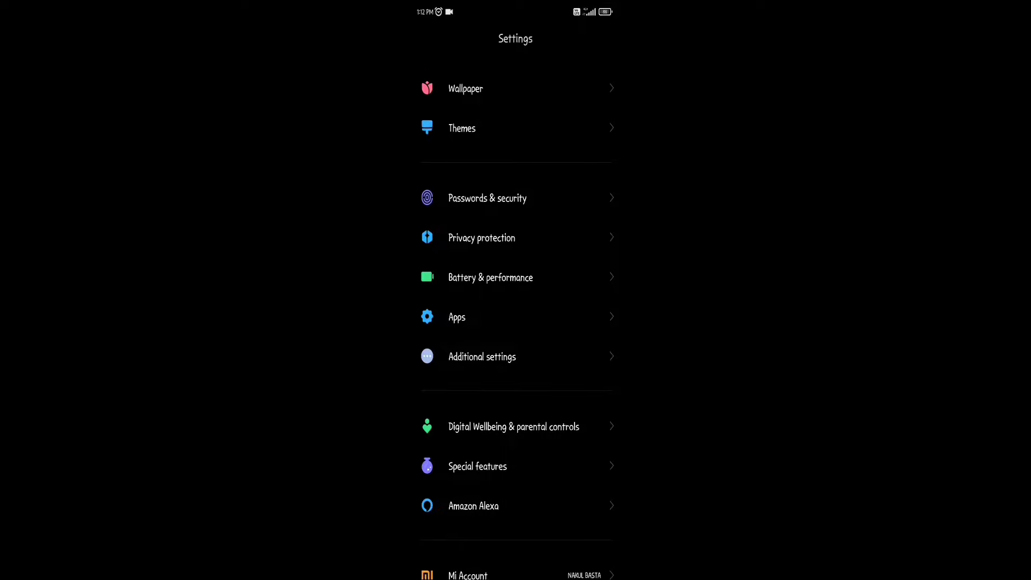
Go to Apps > System app settings and scroll down the built-in apps list
left_click(456, 316)
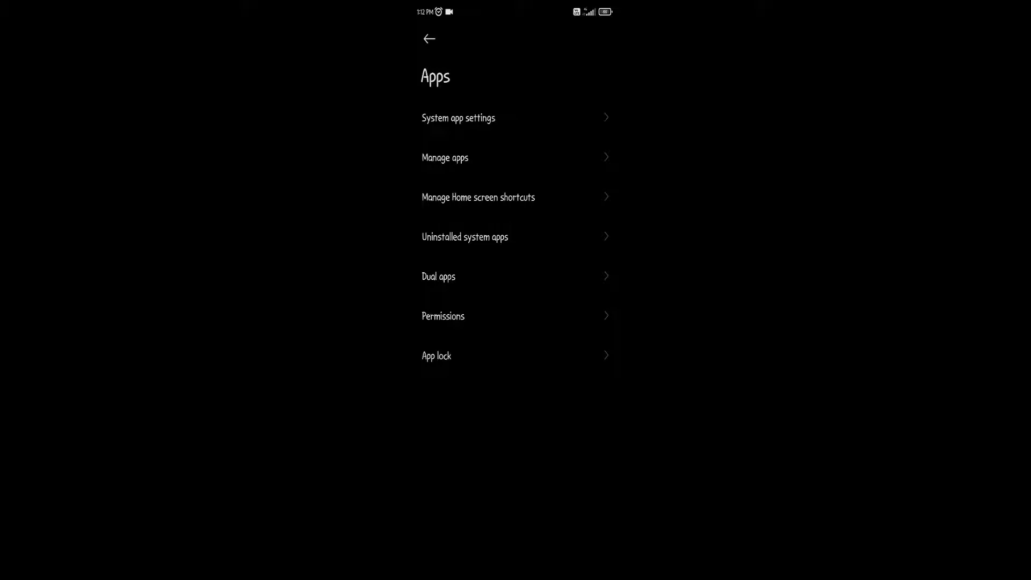
left_click(458, 118)
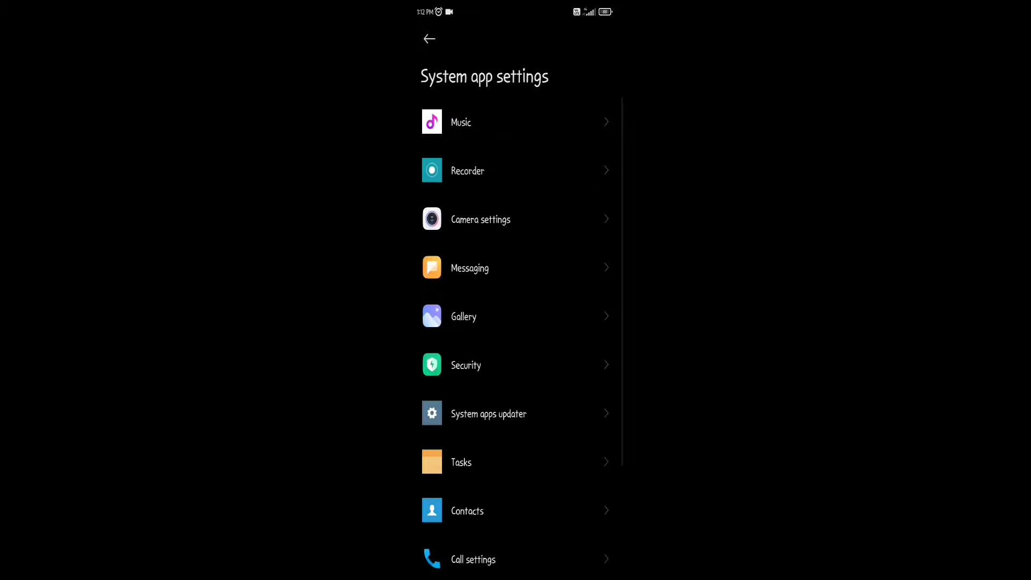
scroll("down", 3)
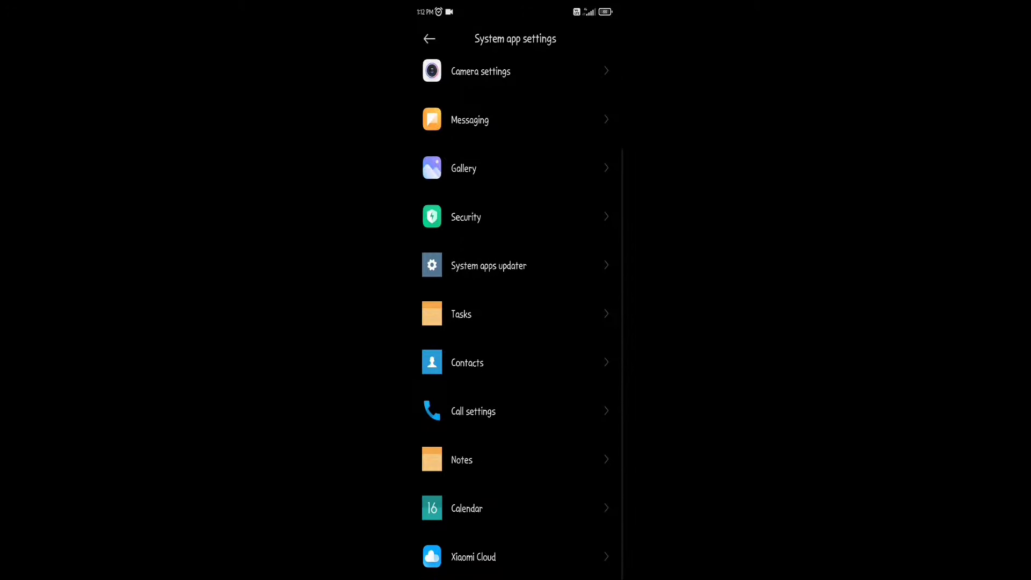
Open Call settings to reach the Call recording page
left_click(472, 411)
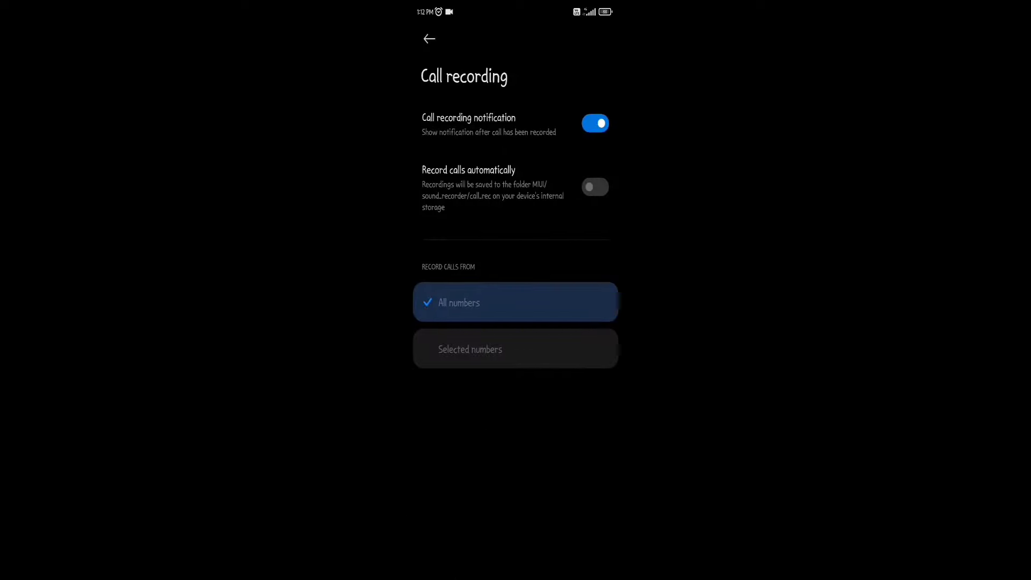
Enable 'Record calls automatically', turn off Unknown numbers, and select 'All numbers'
left_click(594, 187)
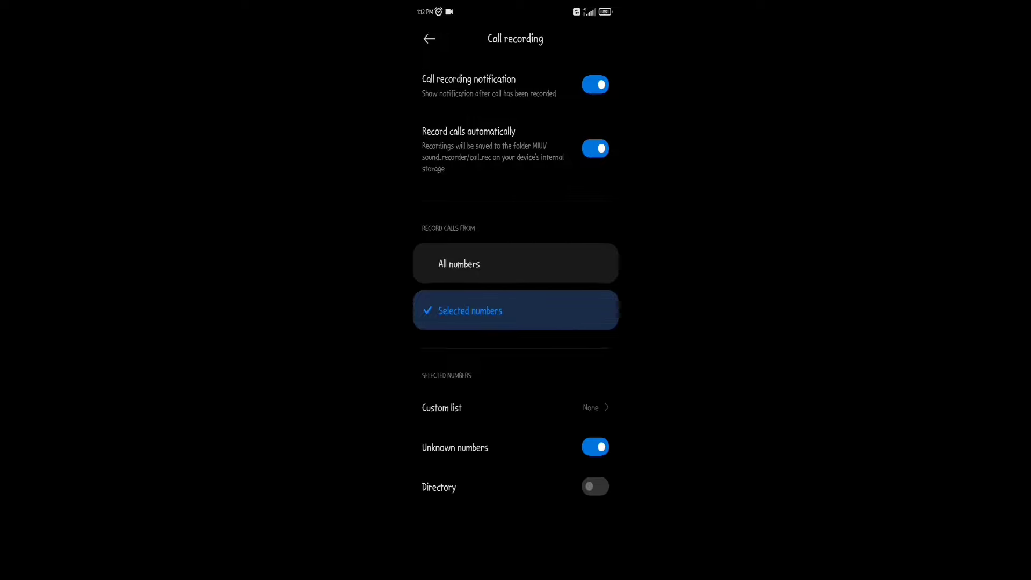
left_click(594, 447)
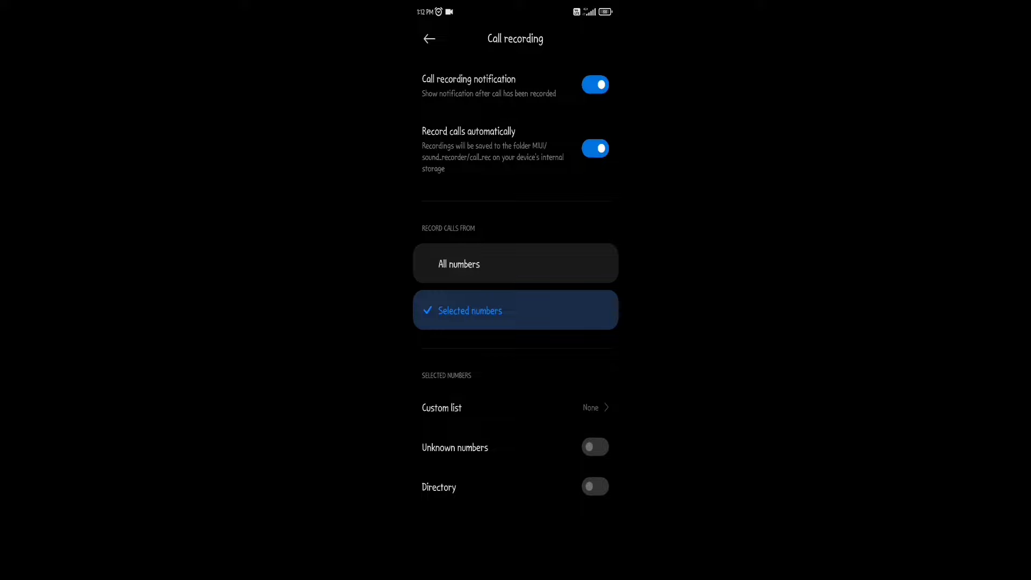
left_click(515, 263)
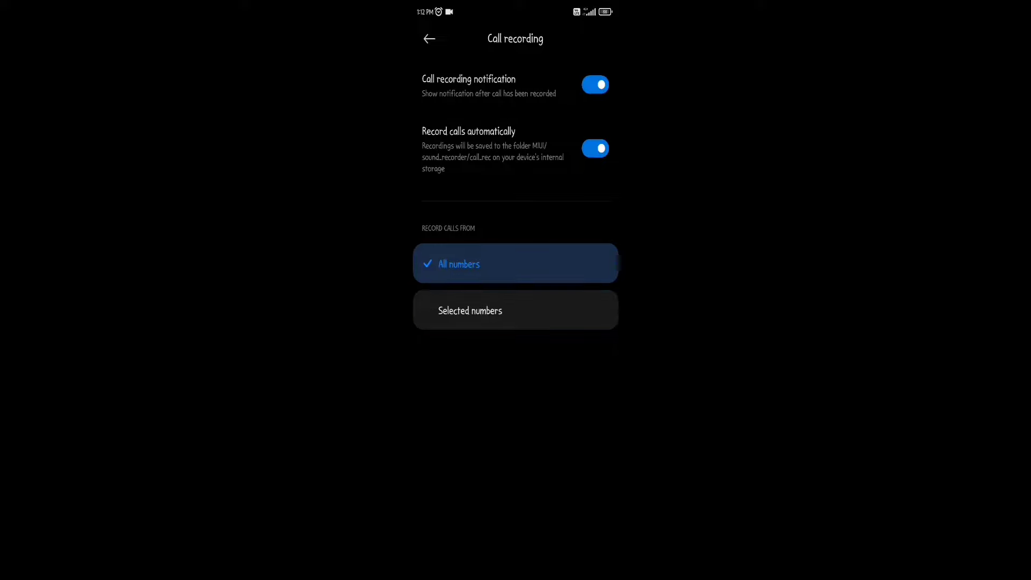